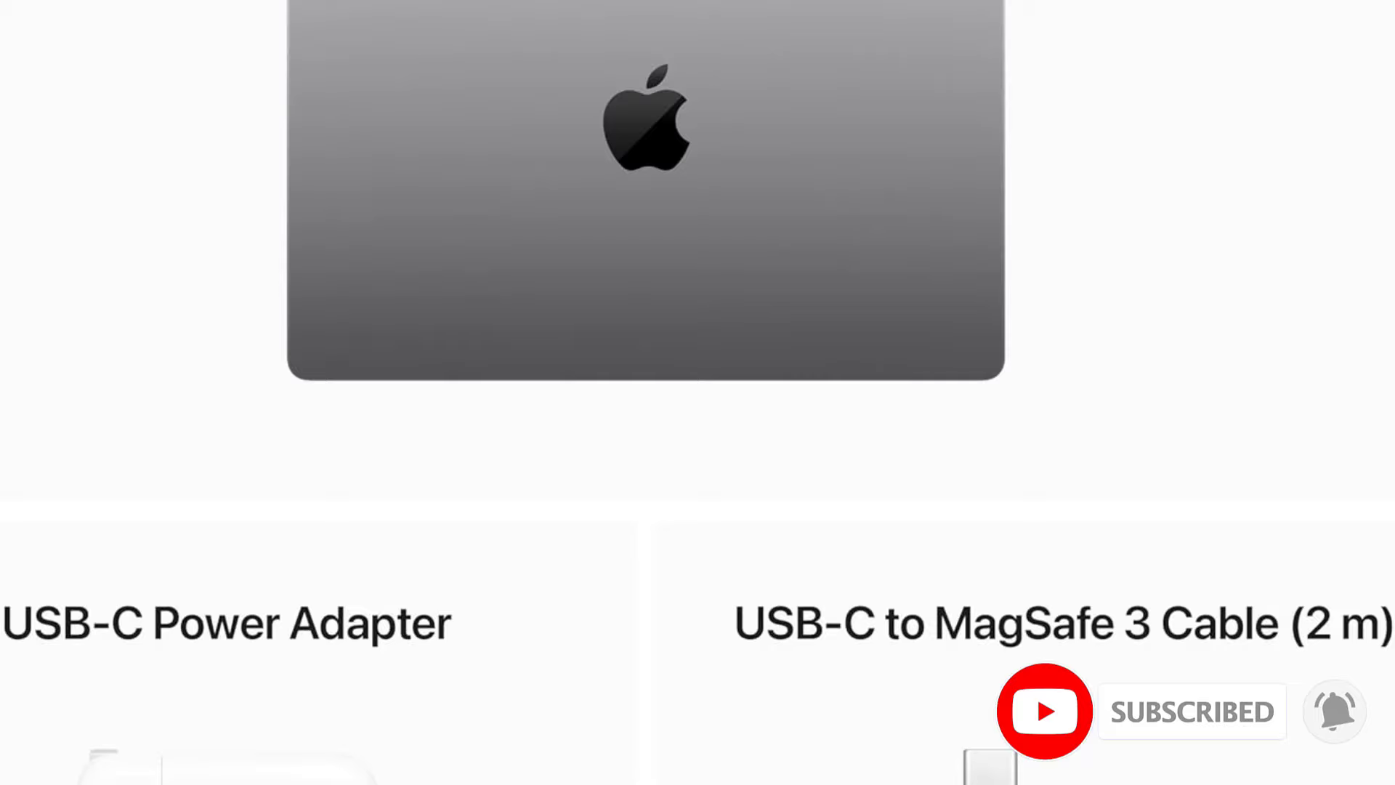
scroll("down", 3)
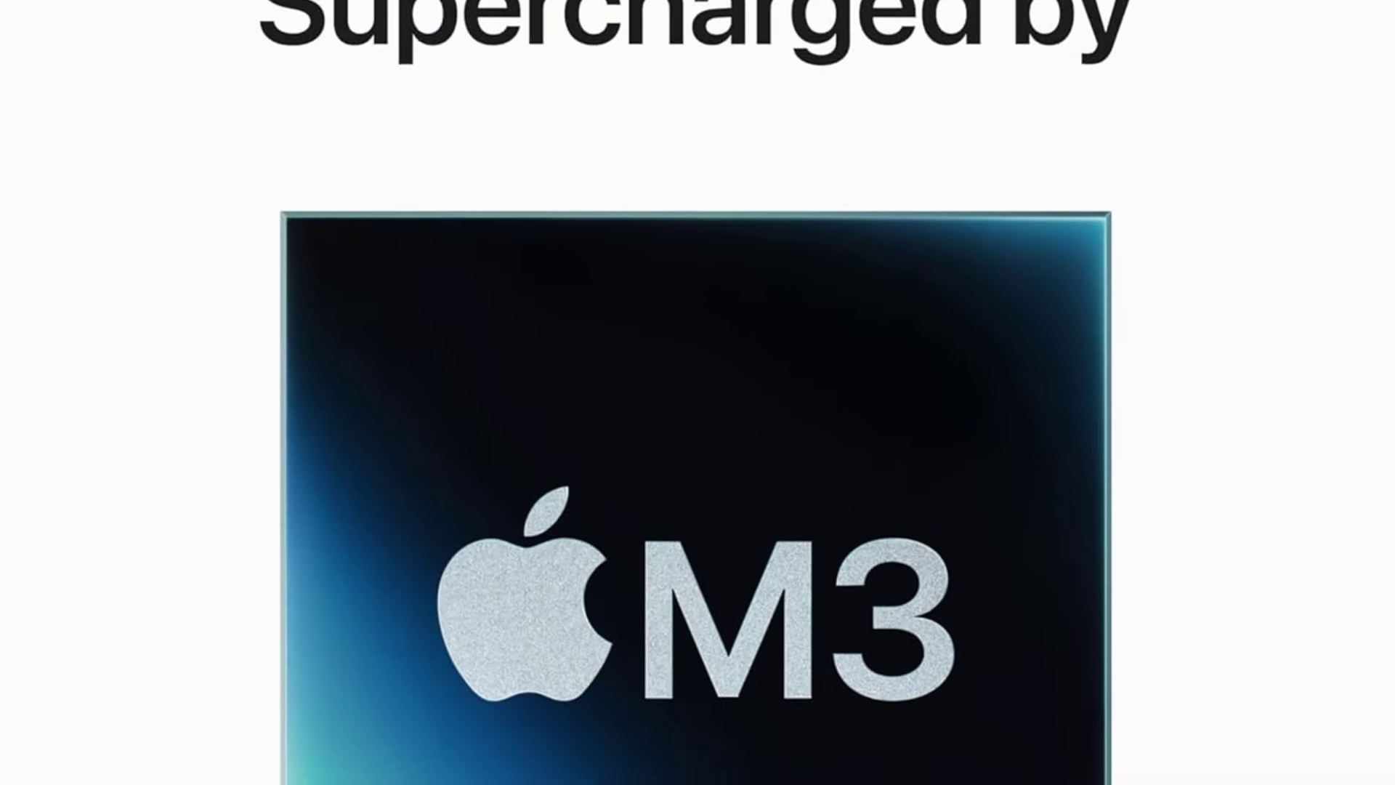
scroll("down", 3)
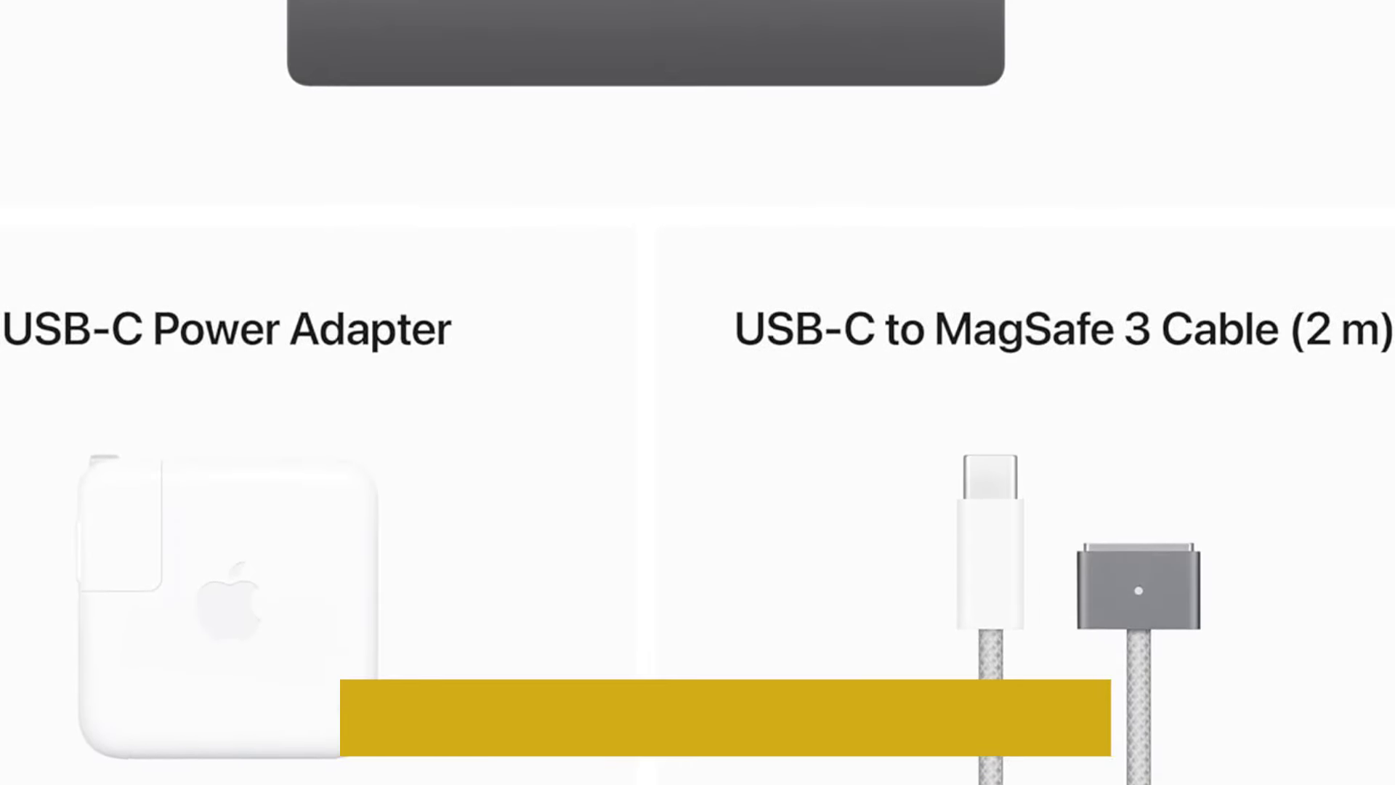
scroll("down", 3)
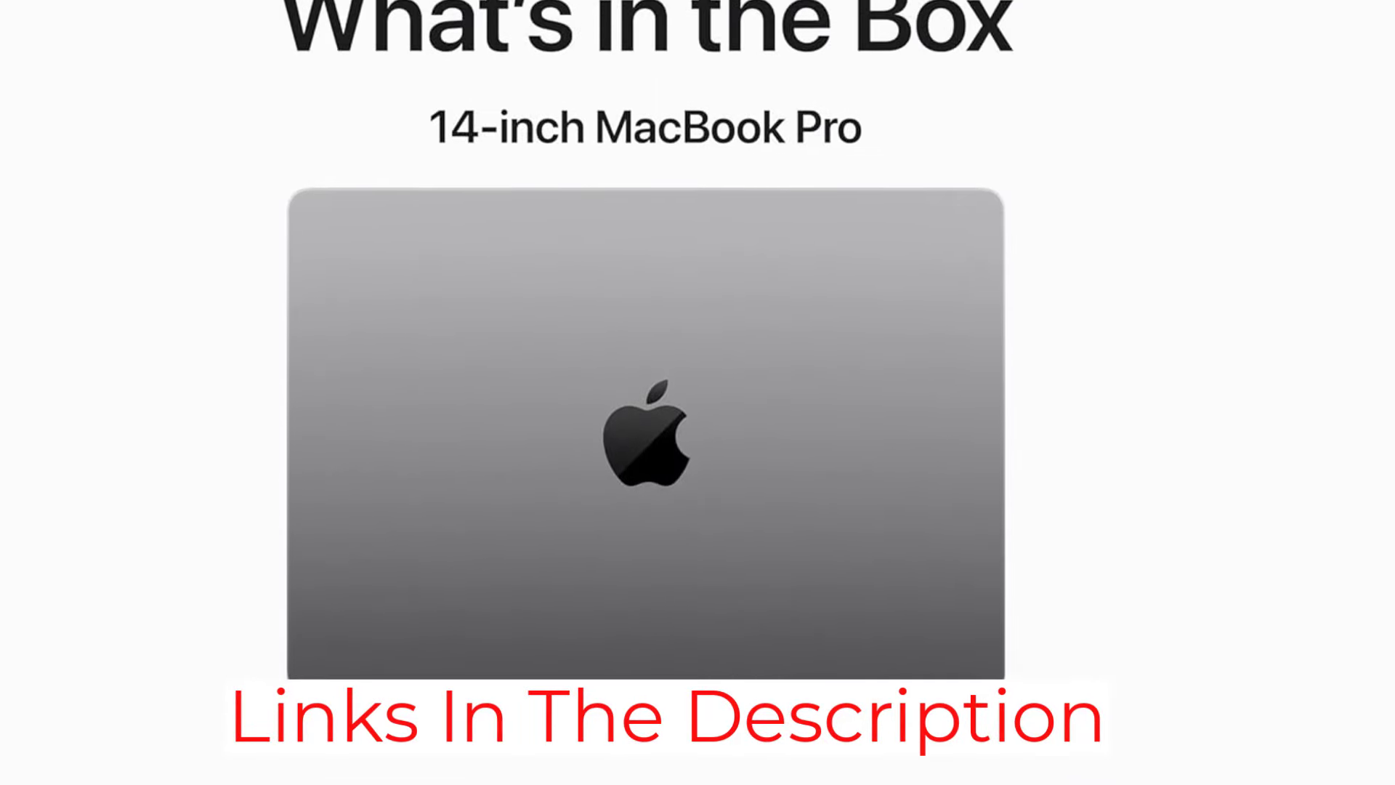